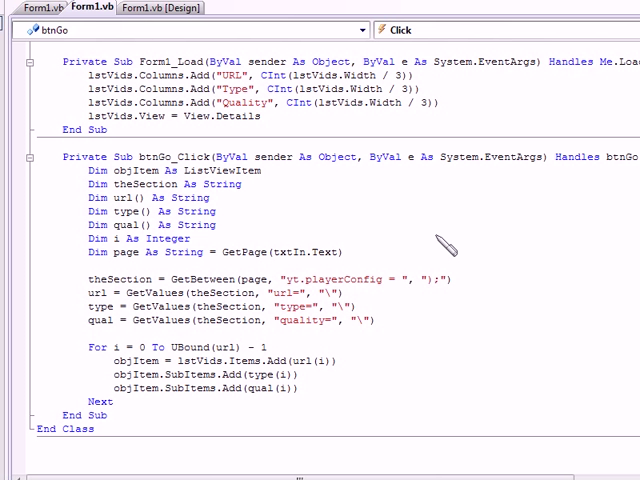
{"action": "mouse_move", "coordinate": [370, 240]}
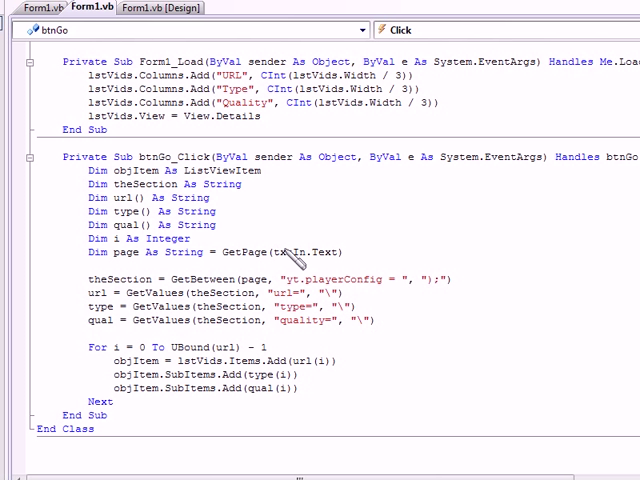
{"action": "mouse_move", "coordinate": [416, 320]}
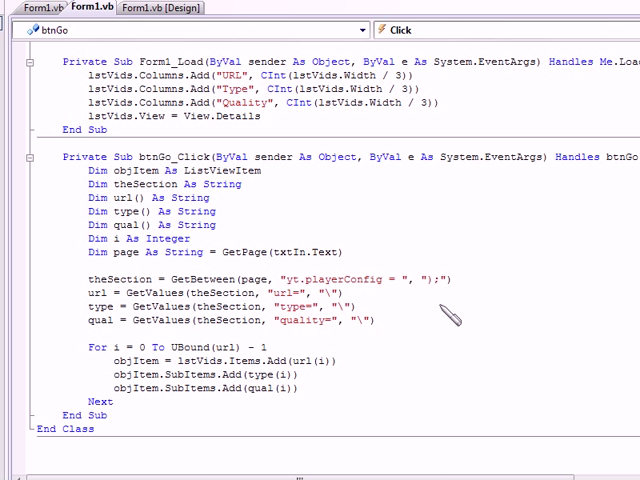
{"action": "mouse_move", "coordinate": [320, 320]}
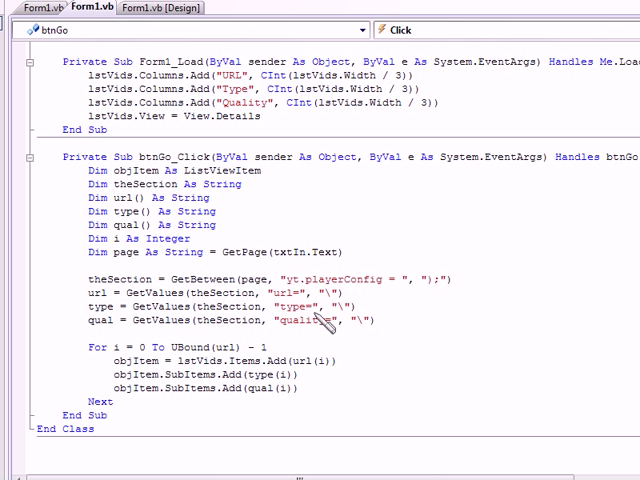
{"action": "mouse_move", "coordinate": [278, 300]}
{"action": "type", "text": "2"}
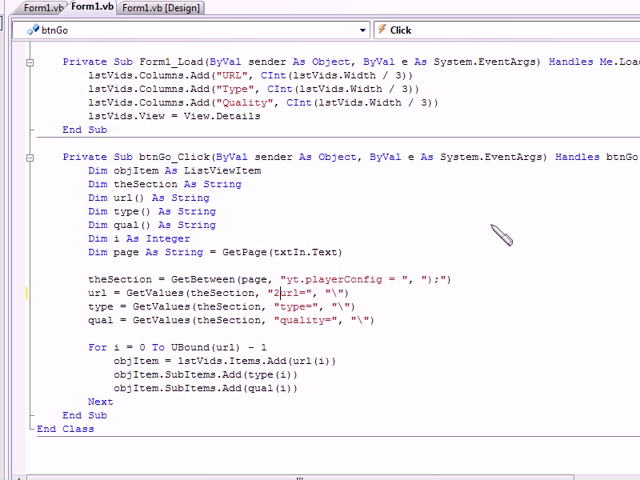
Parse itag with "itag=" and sig with "sig=" from theSection, declaring Dim itag and Dim sig As String.
{"action": "type", "text": "6"}
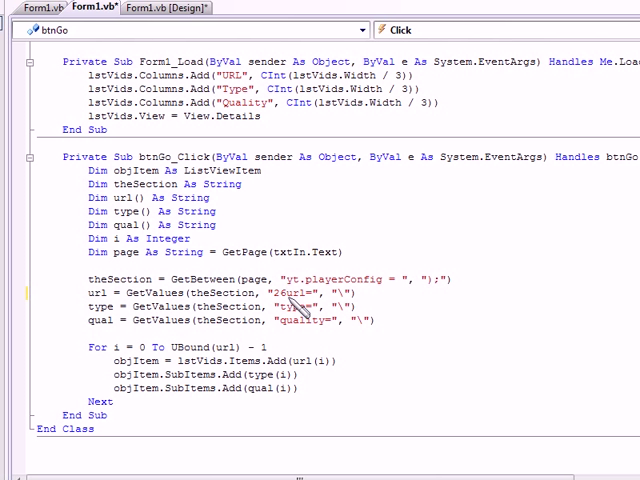
{"action": "mouse_move", "coordinate": [484, 310]}
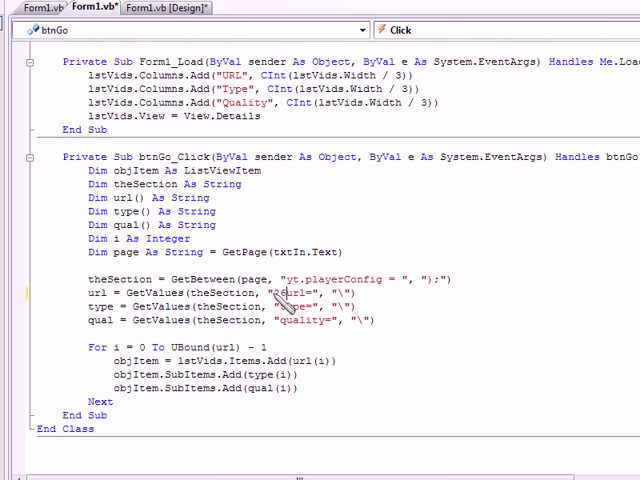
{"action": "mouse_move", "coordinate": [290, 306]}
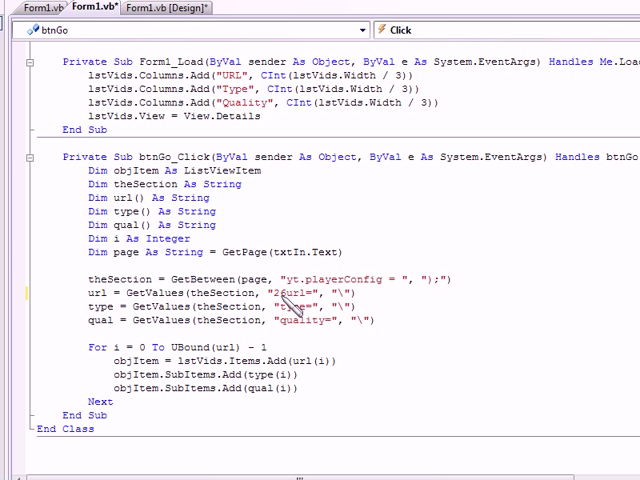
{"action": "mouse_move", "coordinate": [300, 318]}
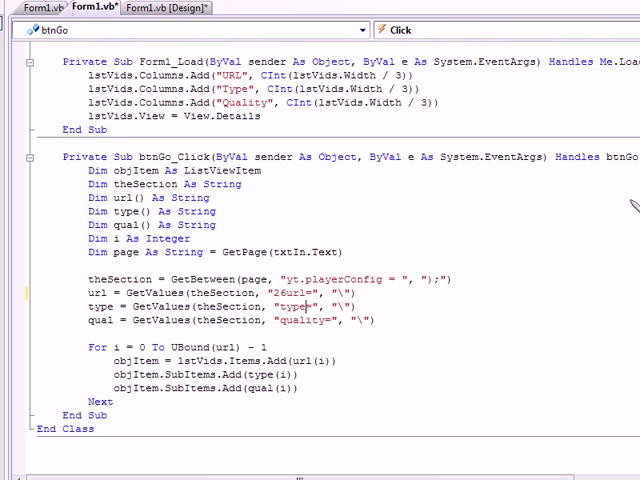
{"action": "mouse_move", "coordinate": [524, 288]}
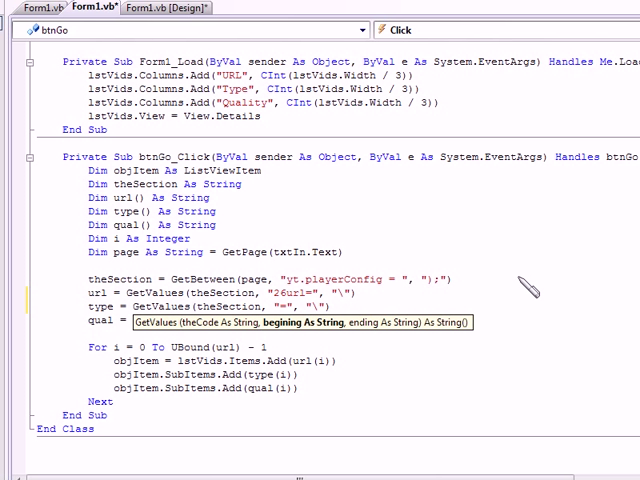
{"action": "type", "text": "itag"}
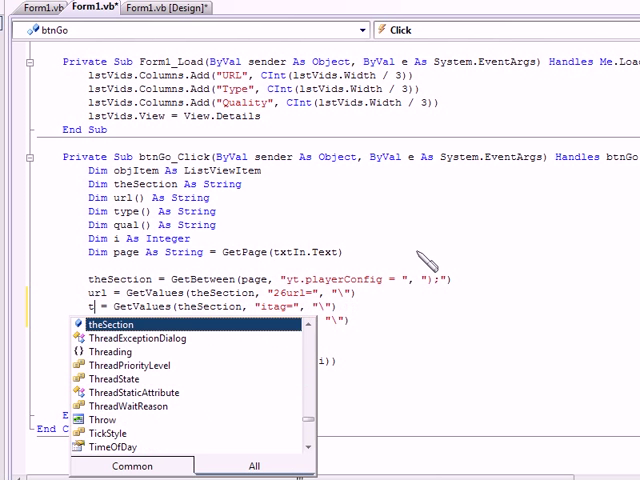
{"action": "type", "text": "itag"}
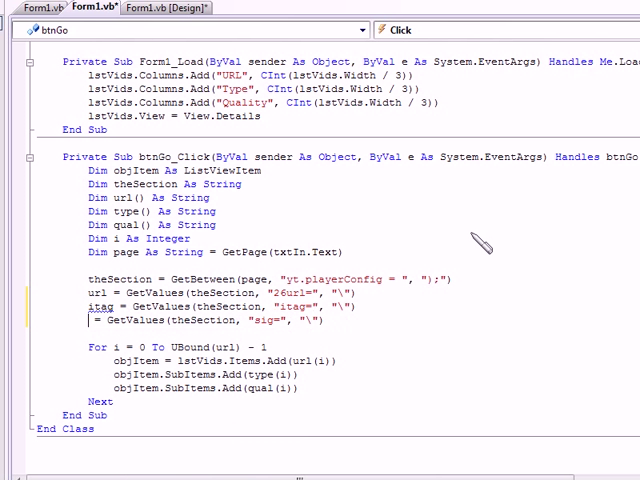
{"action": "type", "text": "sig"}
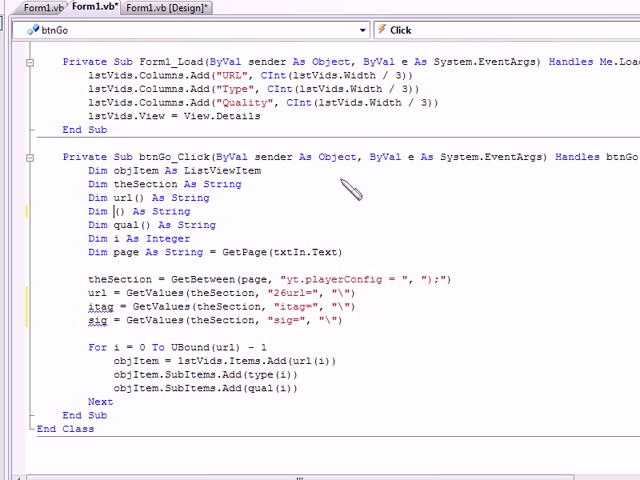
{"action": "type", "text": "itag"}
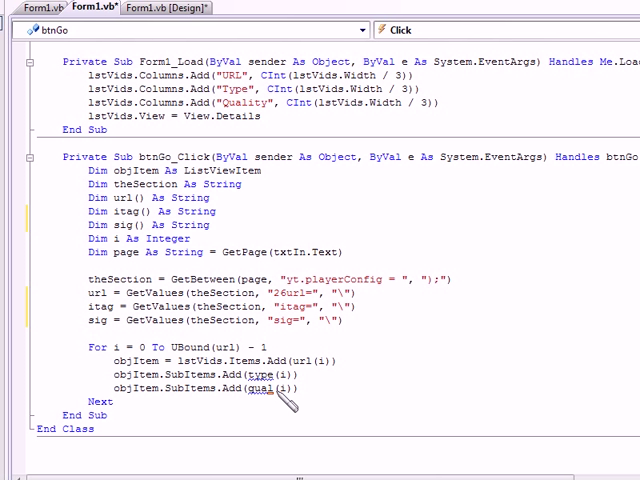
{"action": "mouse_move", "coordinate": [416, 224]}
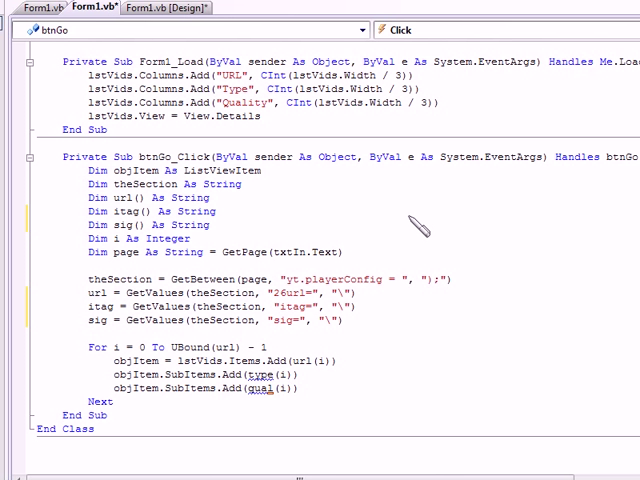
{"action": "type", "text": "i"}
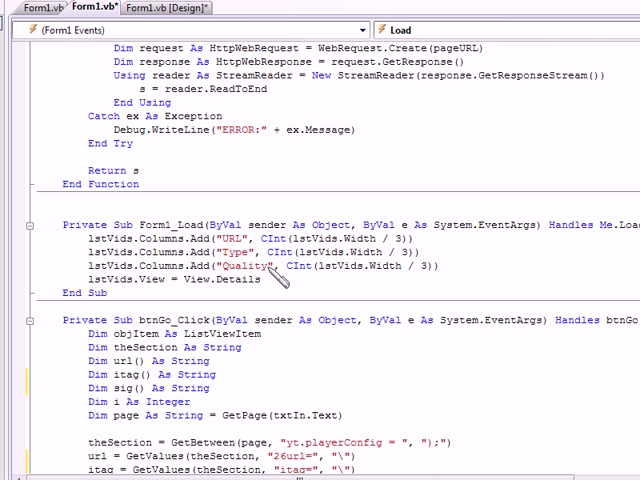
Retitle the list's "Quality" column to "Signature" in Form1_Load and bring btnDown_Click into view.
{"action": "double_click", "coordinate": [244, 268]}
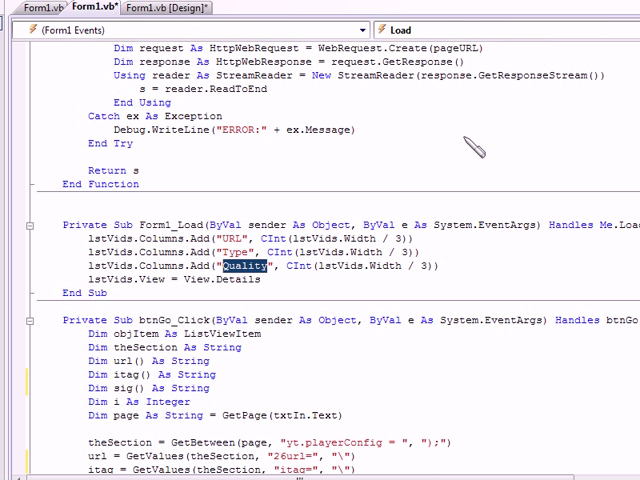
{"action": "type", "text": "Signat"}
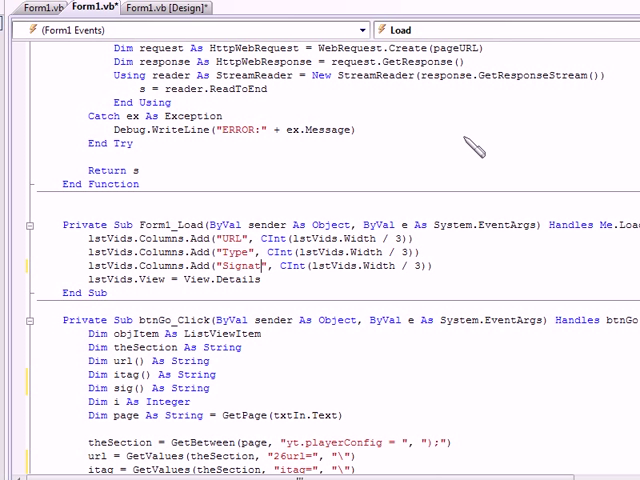
{"action": "type", "text": "ure"}
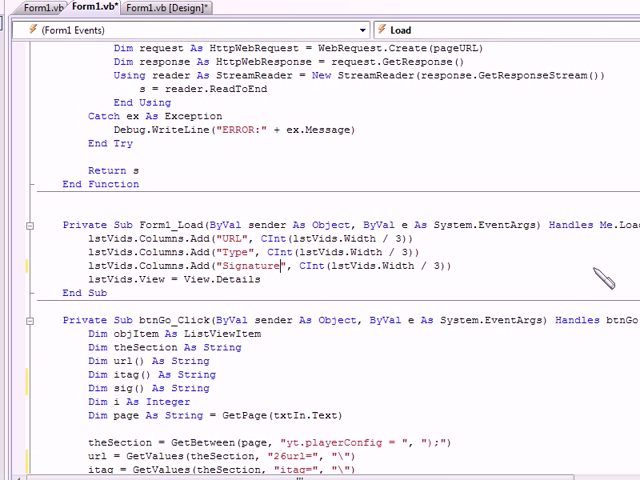
{"action": "scroll", "scroll_direction": "up", "scroll_amount": 3}
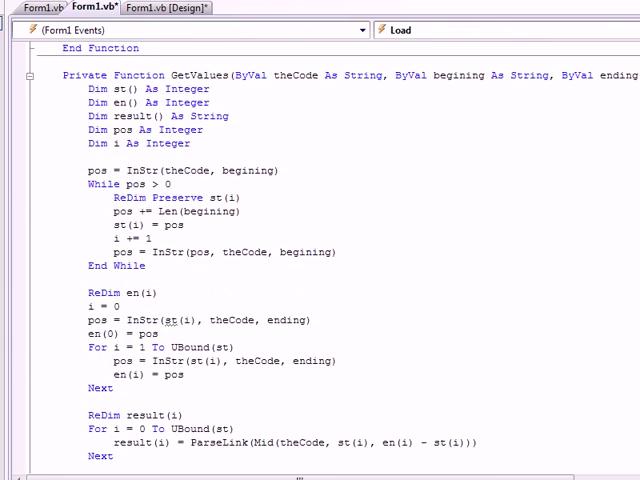
{"action": "scroll", "scroll_direction": "down", "scroll_amount": 3}
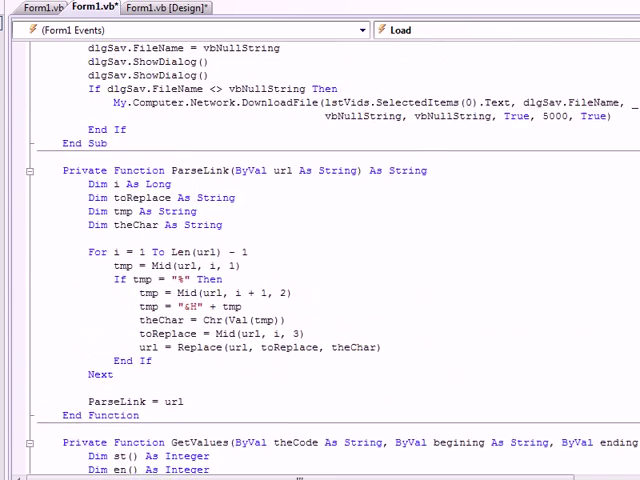
{"action": "scroll", "scroll_direction": "up", "scroll_amount": 3}
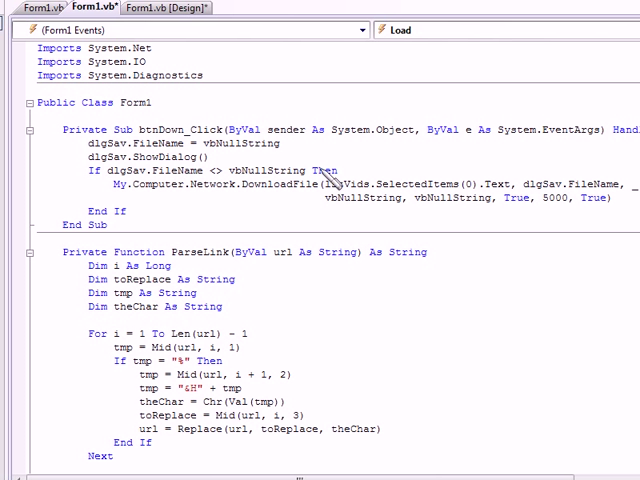
{"action": "mouse_move", "coordinate": [470, 196]}
{"action": "type", "text": " & "}
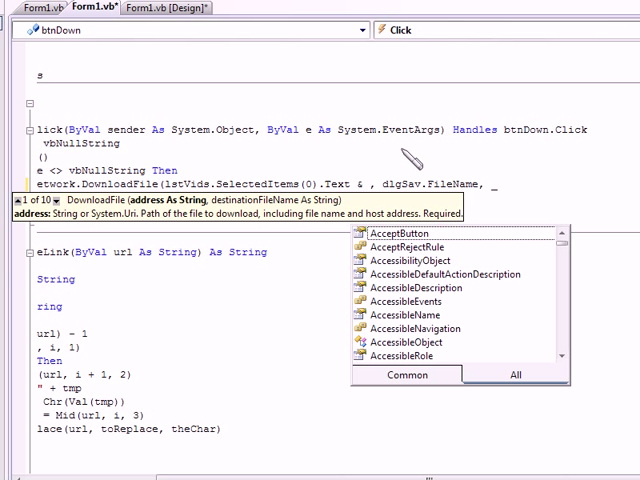
Append & "&signature=" & lstVids.SelectedItems(0) to the DownloadFile URL argument.
{"action": "type", "text": "\","}
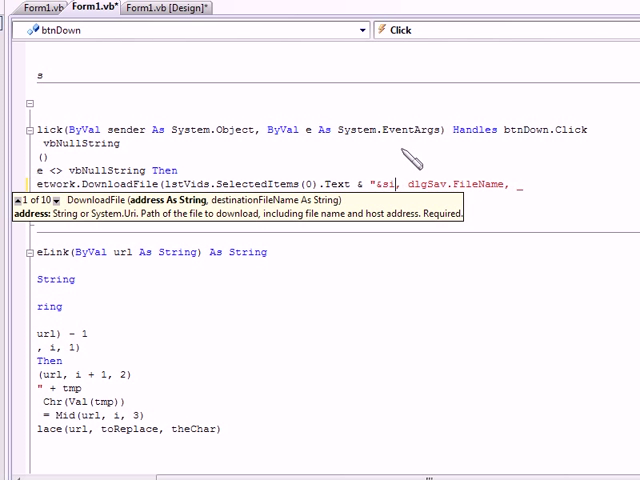
{"action": "type", "text": "gnature"}
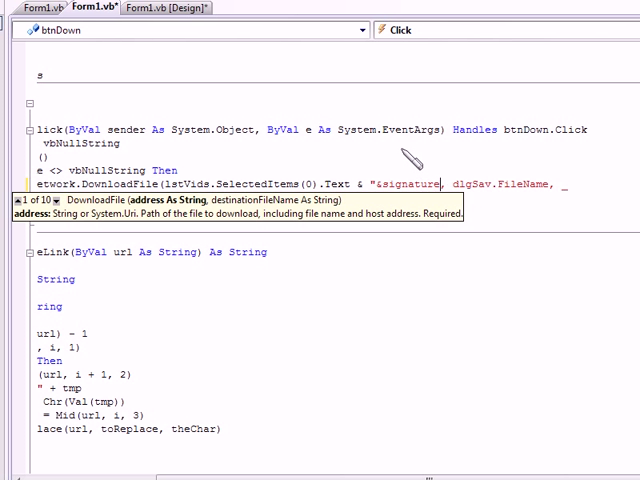
{"action": "type", "text": "=\" &"}
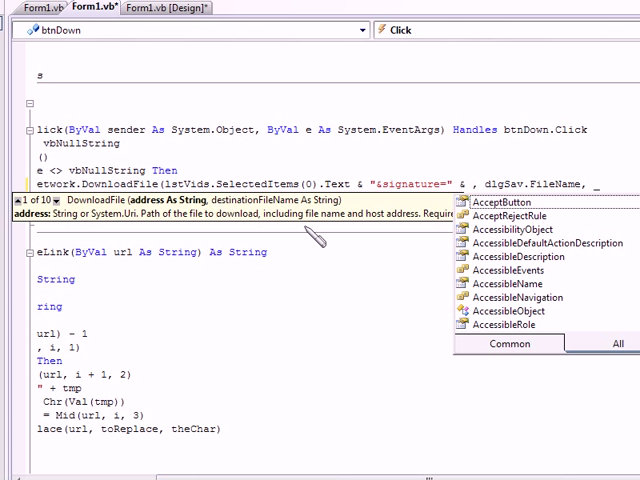
{"action": "mouse_move", "coordinate": [318, 280]}
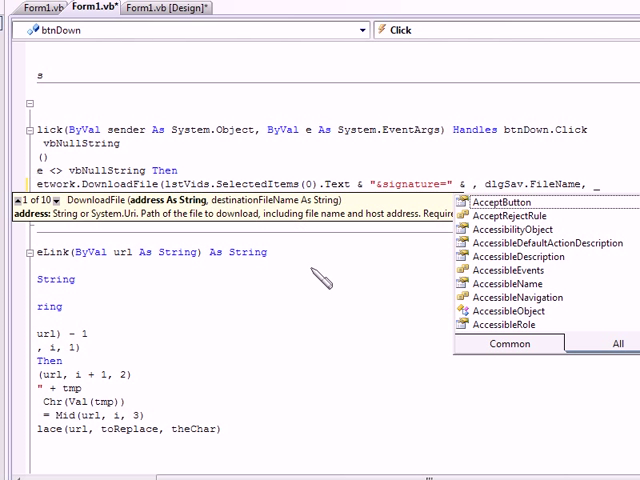
{"action": "type", "text": "lstvids"}
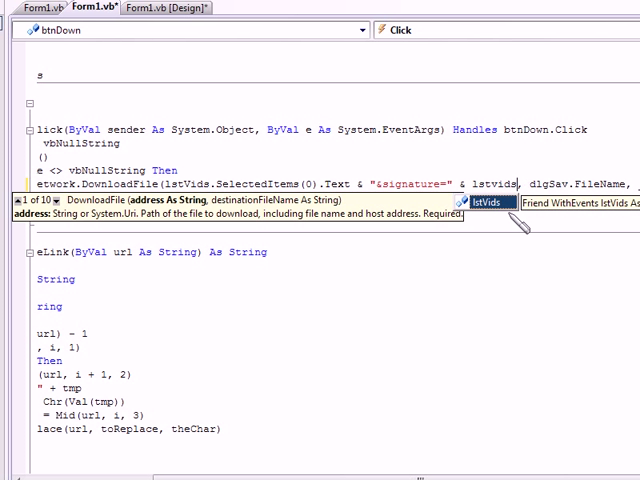
{"action": "mouse_move", "coordinate": [500, 210]}
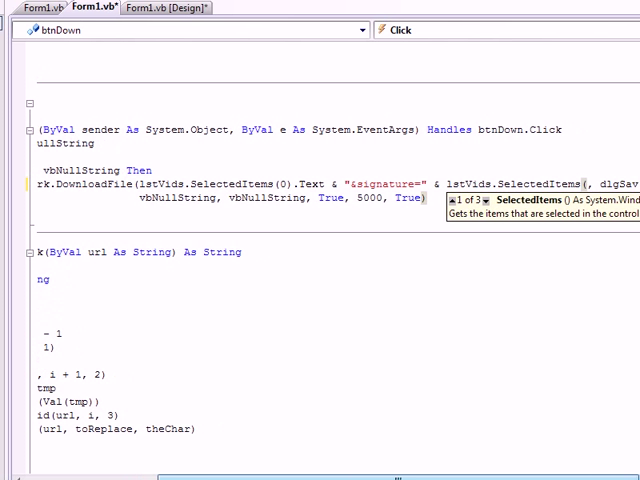
{"action": "scroll", "scroll_direction": "right", "scroll_amount": 3}
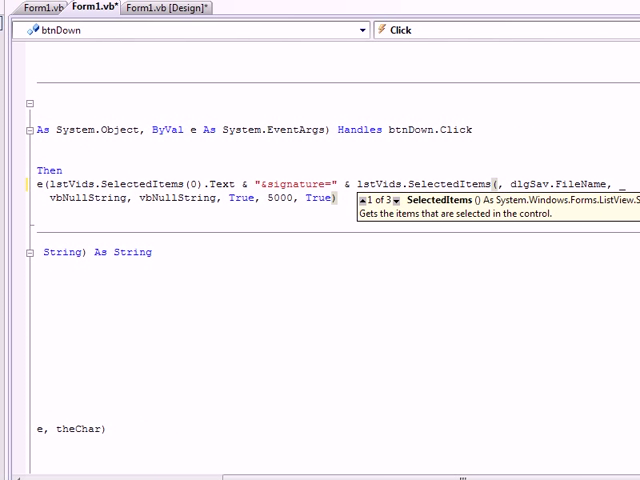
{"action": "type", "text": "(0)."}
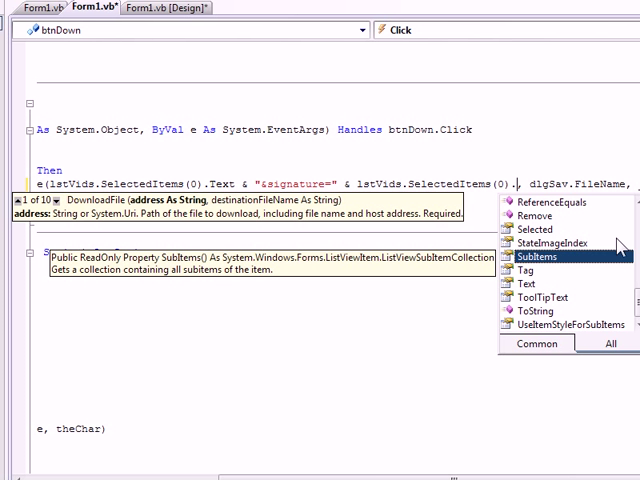
Finish the expression with .SubItems.Item(2).Text so the selected row's signature is used.
{"action": "type", "text": "SubItems."}
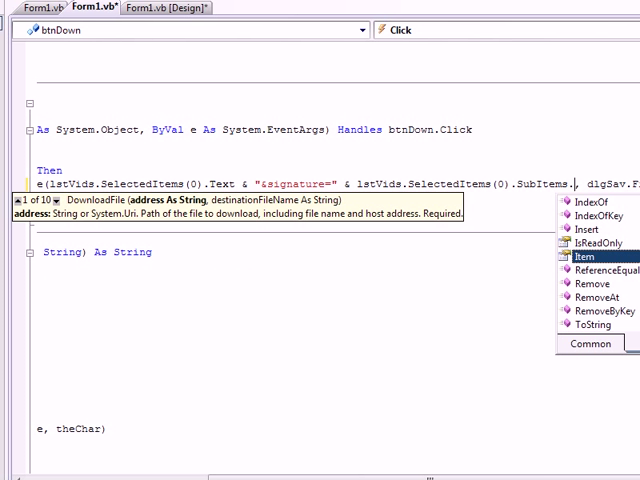
{"action": "mouse_move", "coordinate": [584, 256]}
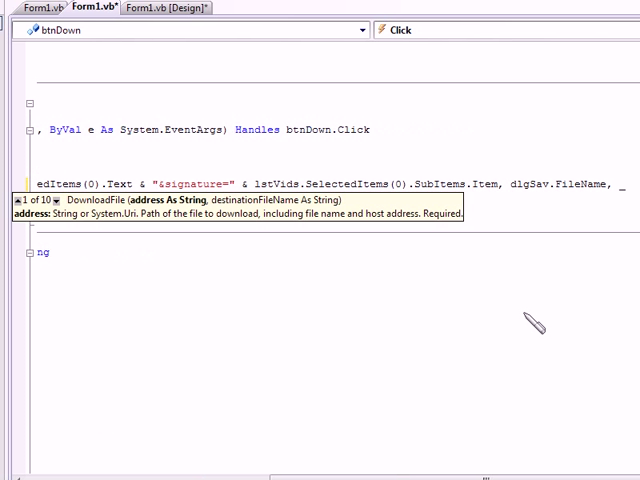
{"action": "type", "text": "("}
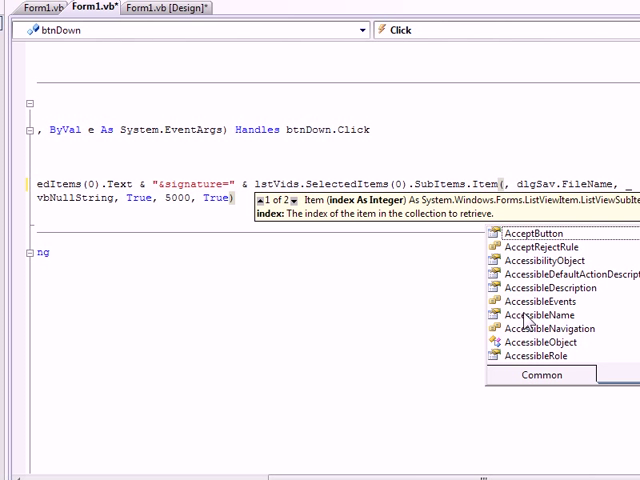
{"action": "type", "text": "2"}
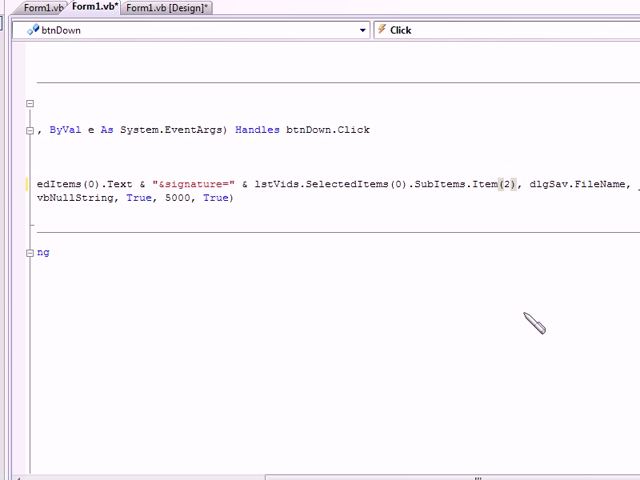
{"action": "type", "text": "."}
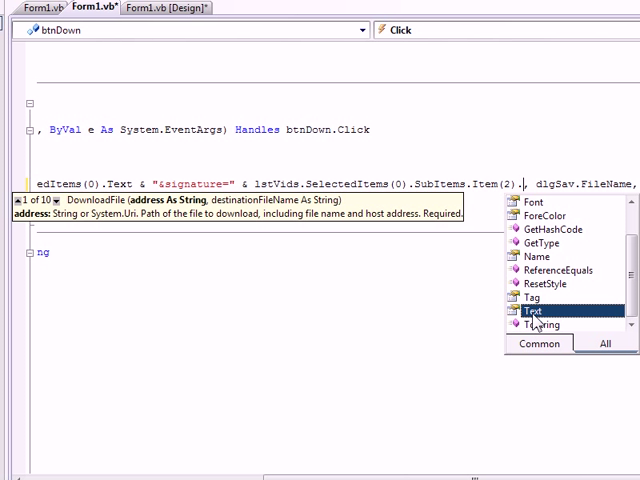
{"action": "double_click", "coordinate": [536, 316]}
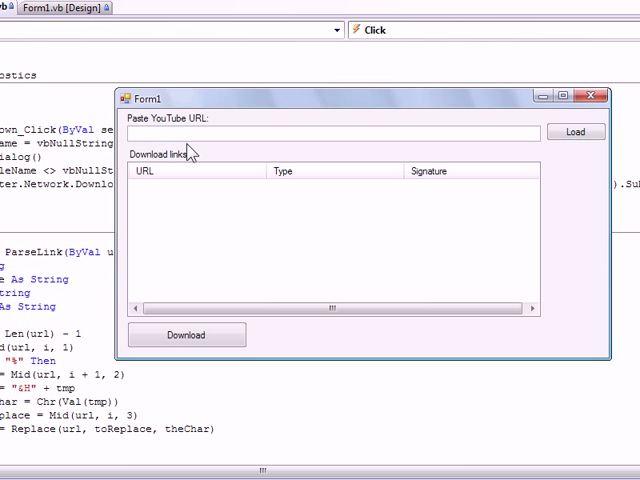
{"action": "mouse_move", "coordinate": [190, 152]}
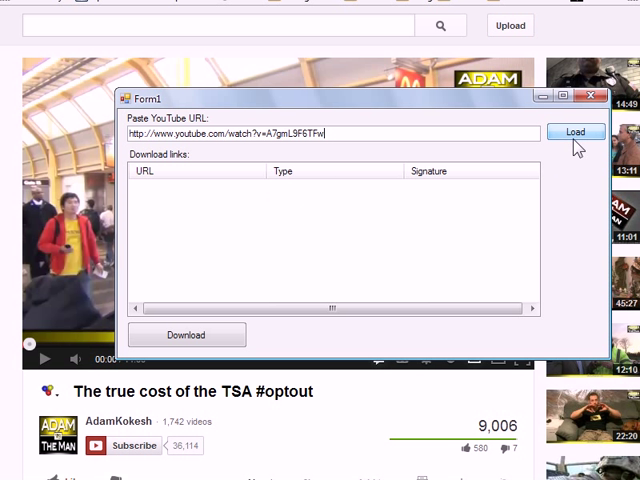
Load the pasted YouTube URL to fill the list, then select one download link row.
{"action": "left_click", "coordinate": [576, 132]}
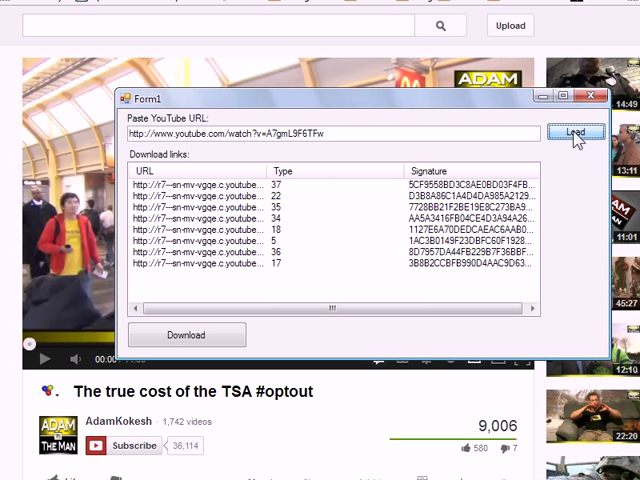
{"action": "mouse_move", "coordinate": [504, 172]}
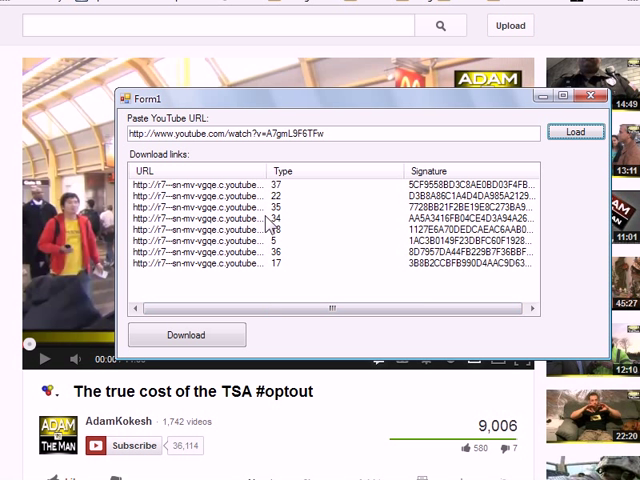
{"action": "left_click", "coordinate": [204, 220]}
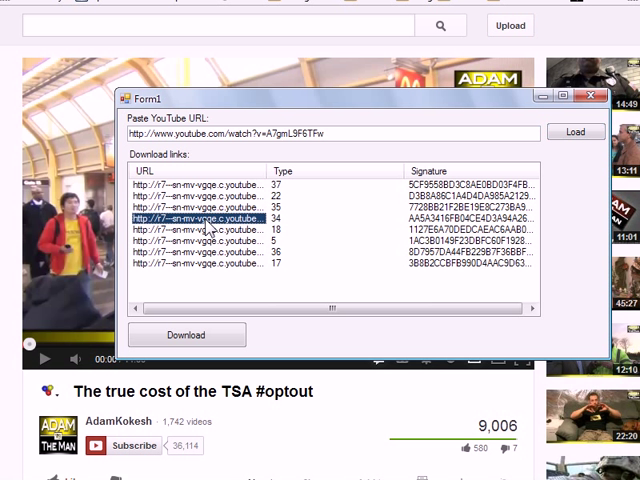
{"action": "mouse_move", "coordinate": [256, 284]}
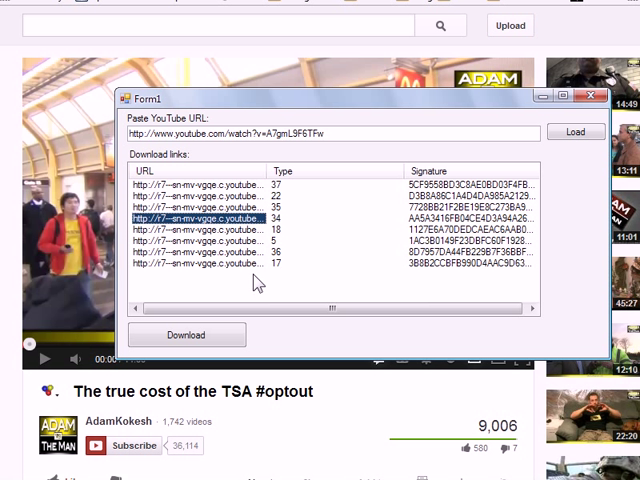
{"action": "mouse_move", "coordinate": [208, 308]}
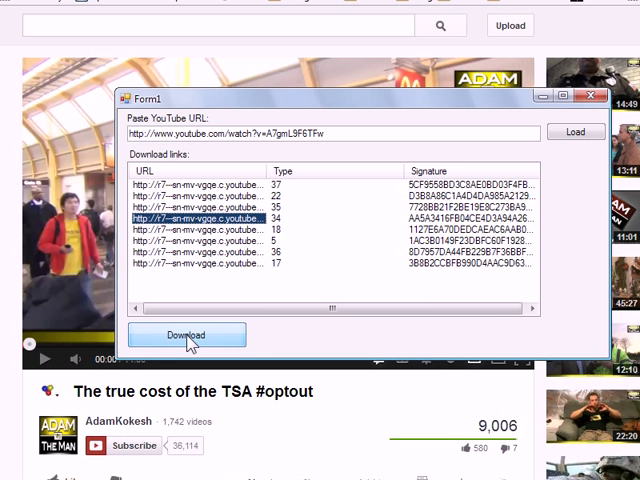
Download the chosen link as B:\thing.flv, overwriting it, then cancel the transfer partway.
{"action": "left_click", "coordinate": [186, 334]}
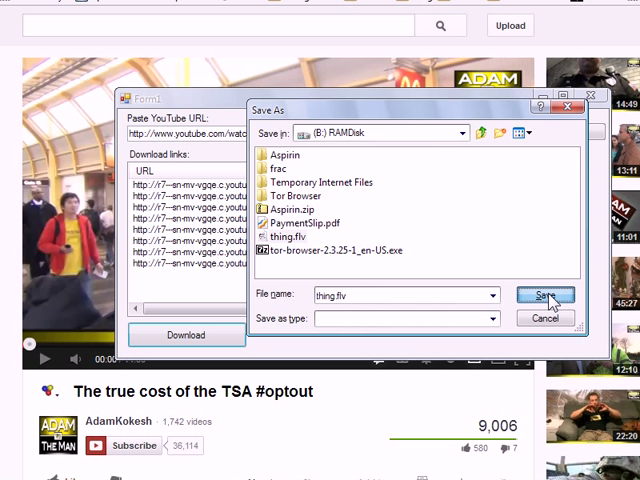
{"action": "left_click", "coordinate": [544, 296]}
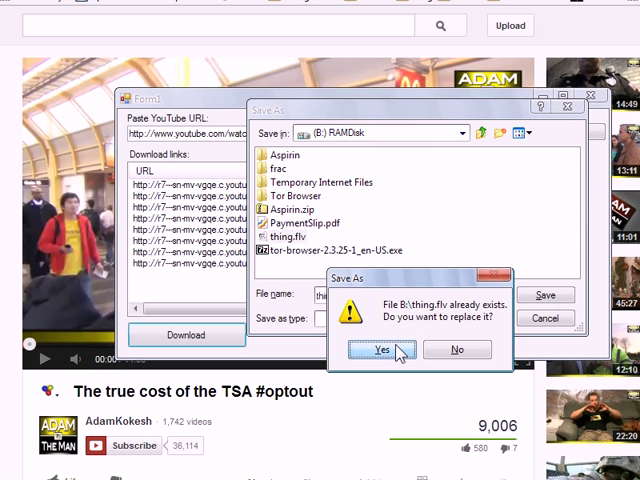
{"action": "left_click", "coordinate": [380, 348]}
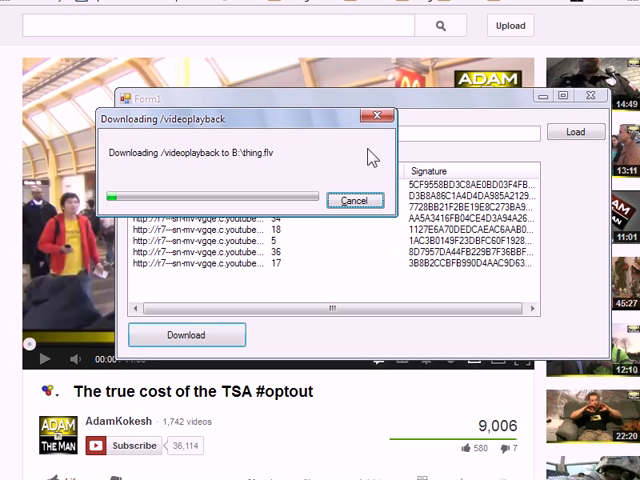
{"action": "mouse_move", "coordinate": [356, 200]}
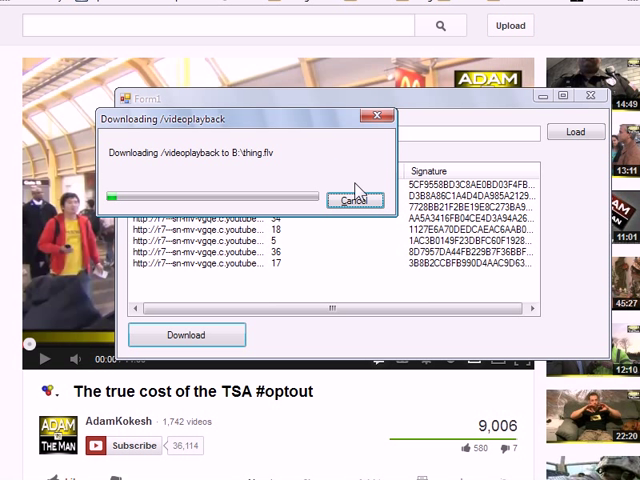
{"action": "mouse_move", "coordinate": [110, 200]}
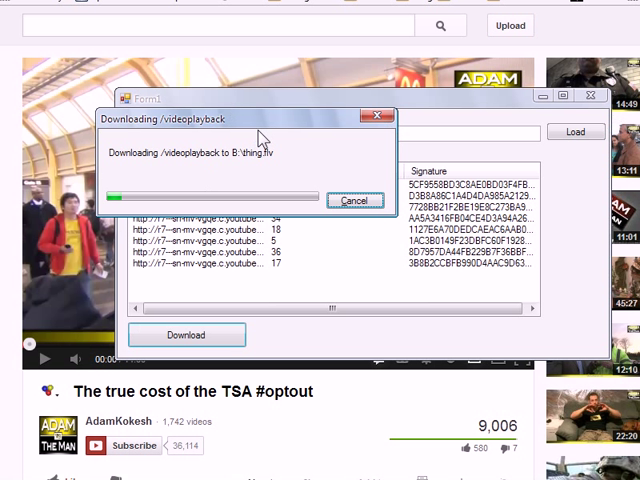
{"action": "left_click", "coordinate": [356, 200]}
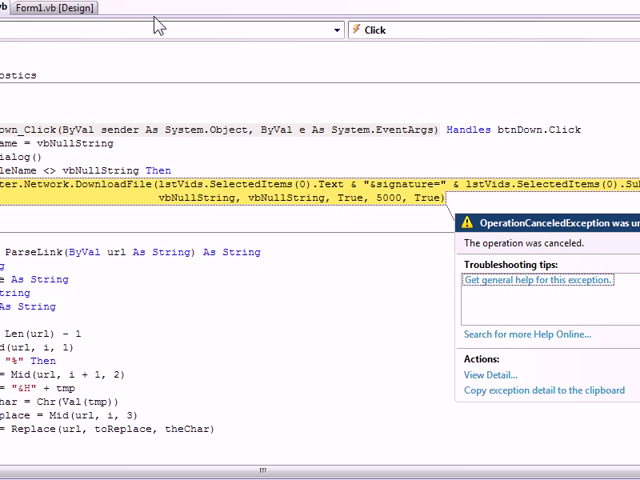
{"action": "mouse_move", "coordinate": [160, 26]}
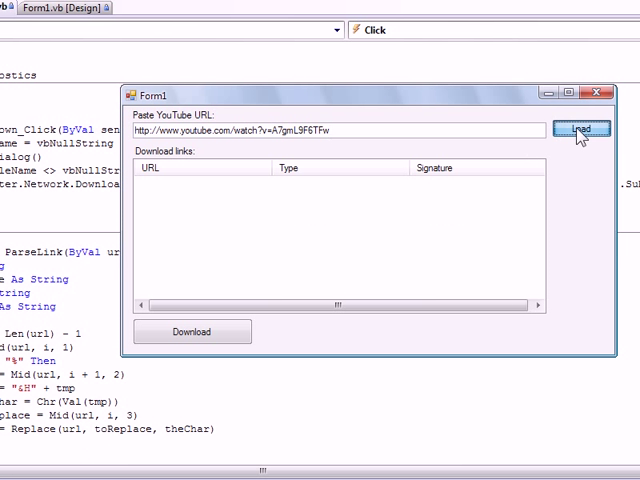
Load the pasted YouTube address again so the list refills with links, itag types and signatures.
{"action": "left_click", "coordinate": [584, 128]}
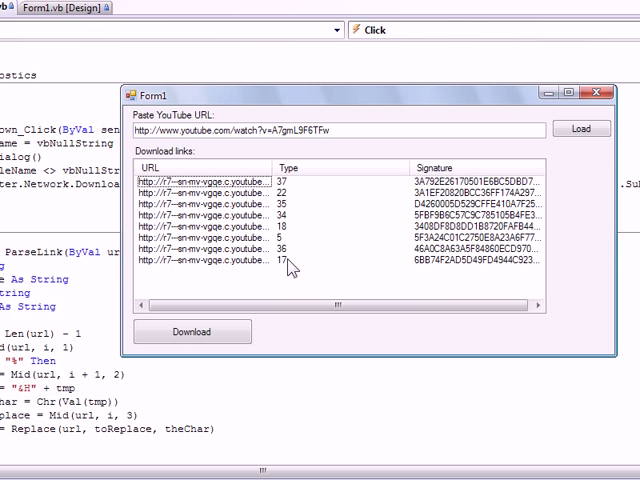
{"action": "mouse_move", "coordinate": [284, 192]}
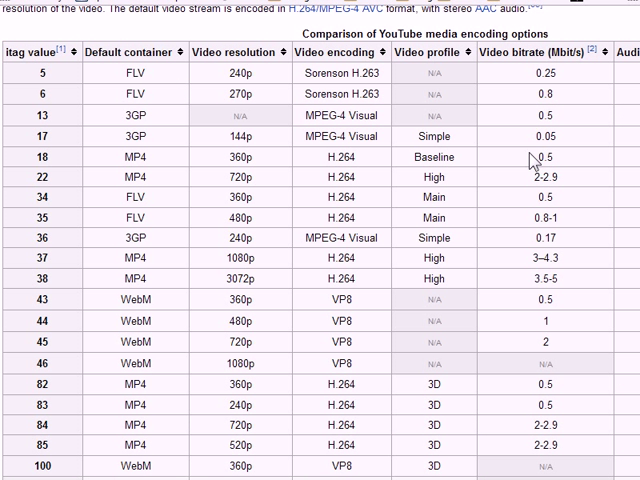
{"action": "mouse_move", "coordinate": [532, 160]}
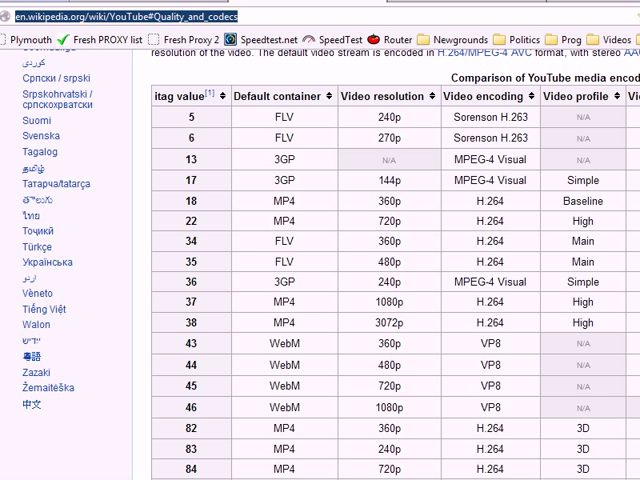
Scroll through Wikipedia's YouTube itag table rows and across to the audio columns.
{"action": "scroll", "scroll_direction": "down", "scroll_amount": 3}
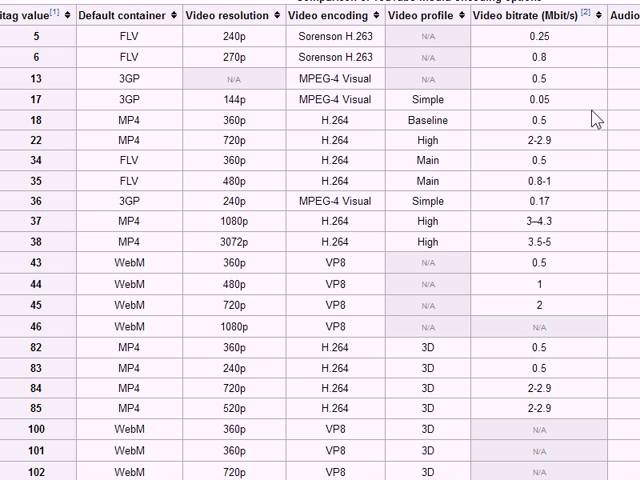
{"action": "scroll", "scroll_direction": "down", "scroll_amount": 3}
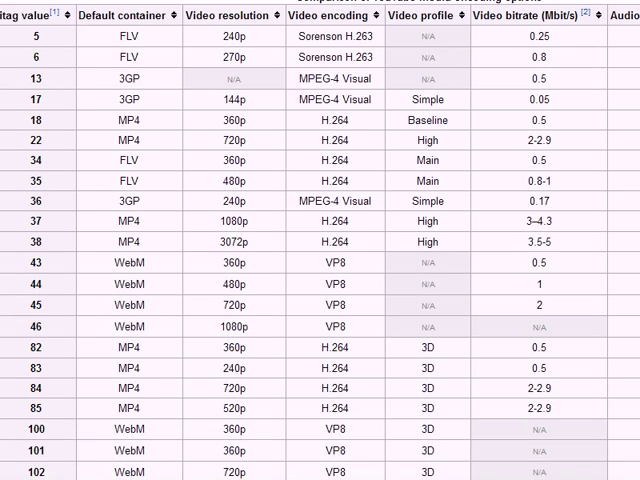
{"action": "scroll", "scroll_direction": "down", "scroll_amount": 3}
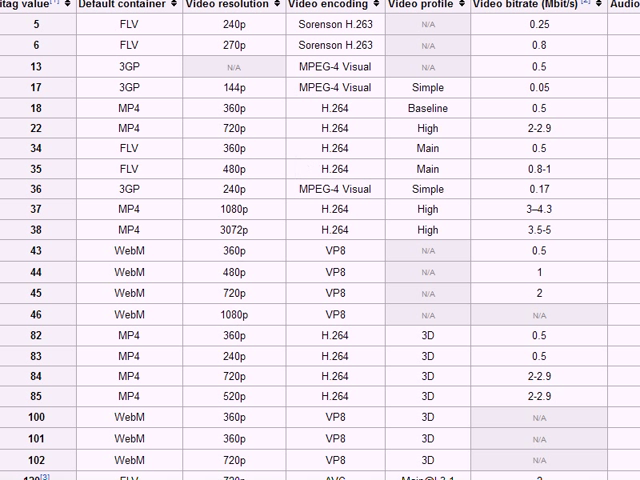
{"action": "mouse_move", "coordinate": [152, 32]}
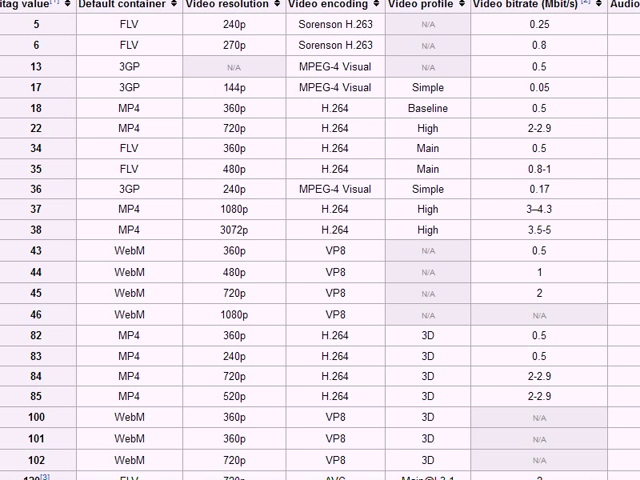
{"action": "scroll", "scroll_direction": "right", "scroll_amount": 3}
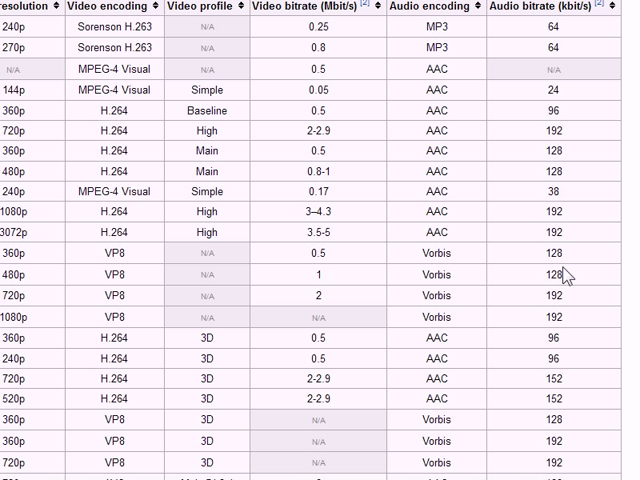
{"action": "mouse_move", "coordinate": [548, 460]}
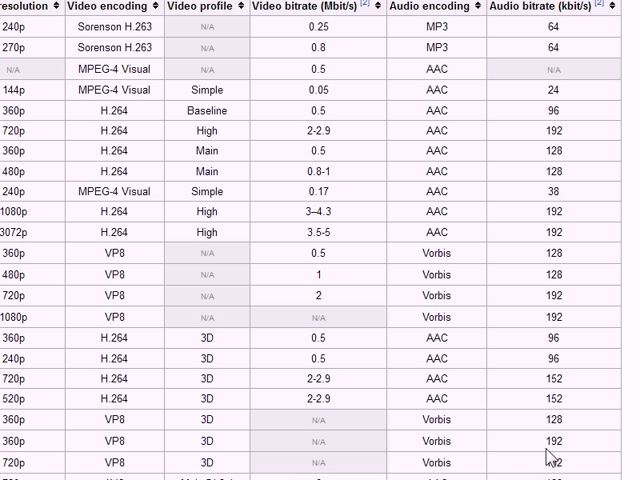
{"action": "mouse_move", "coordinate": [504, 240]}
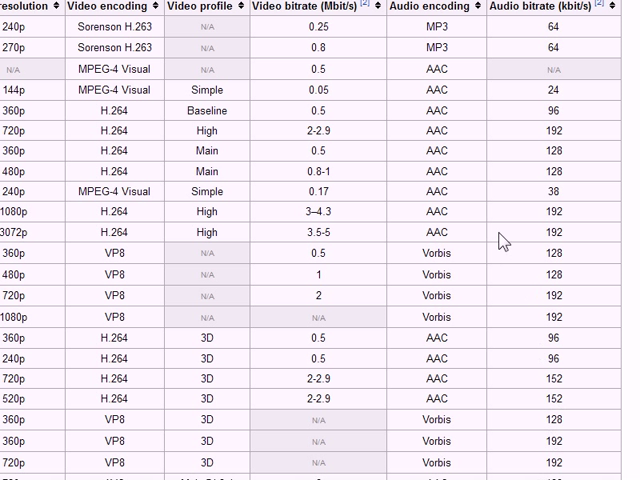
{"action": "mouse_move", "coordinate": [470, 208]}
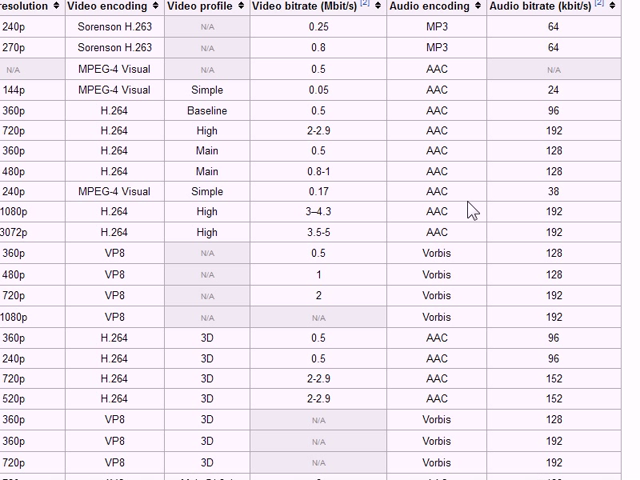
{"action": "mouse_move", "coordinate": [584, 240]}
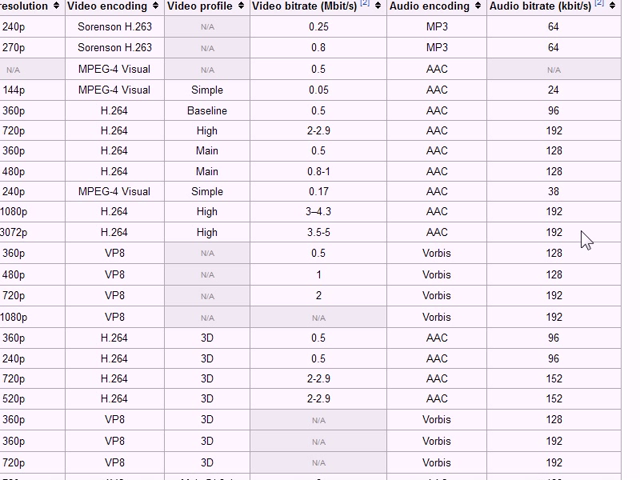
{"action": "mouse_move", "coordinate": [424, 212]}
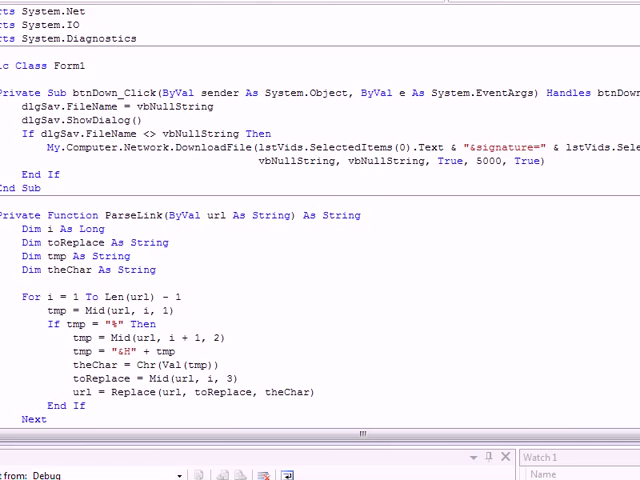
Scroll the editor to the btnGo_Click handler with its GetBetween and GetValues calls.
{"action": "scroll", "scroll_direction": "down", "scroll_amount": 3}
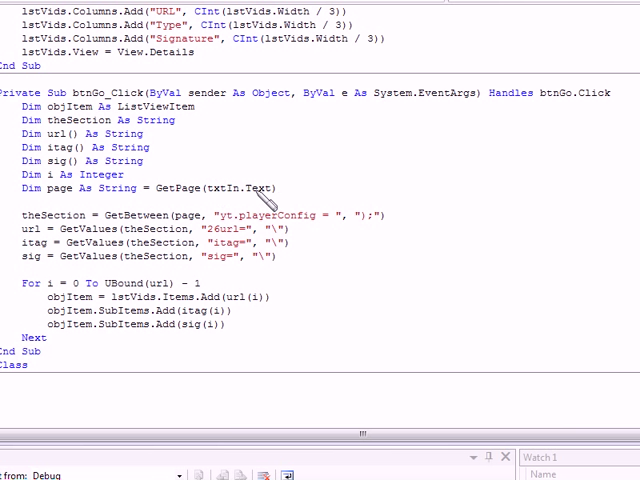
{"action": "mouse_move", "coordinate": [344, 158]}
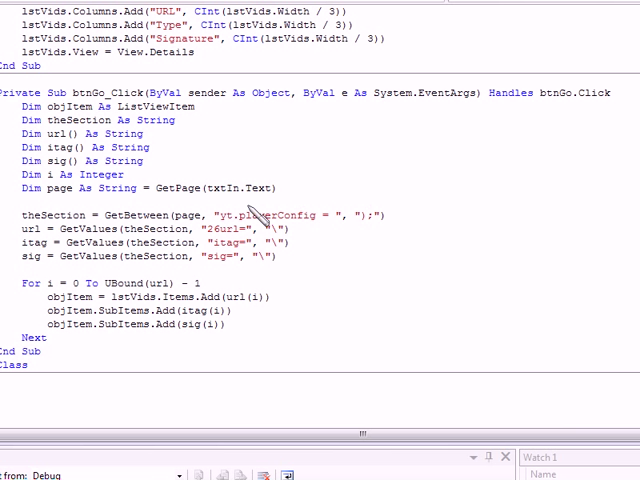
{"action": "mouse_move", "coordinate": [508, 186]}
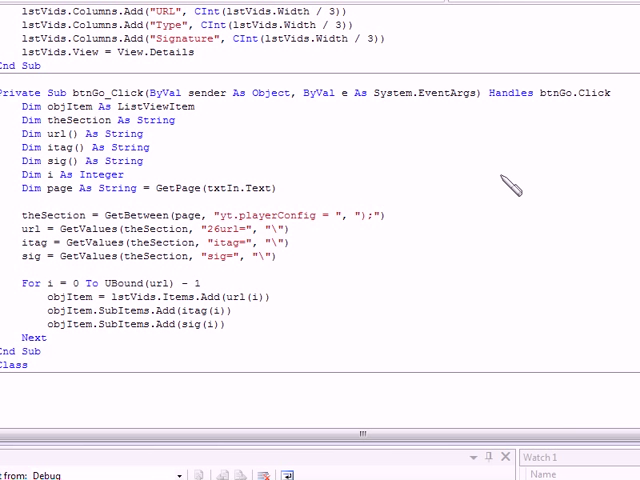
{"action": "mouse_move", "coordinate": [200, 166]}
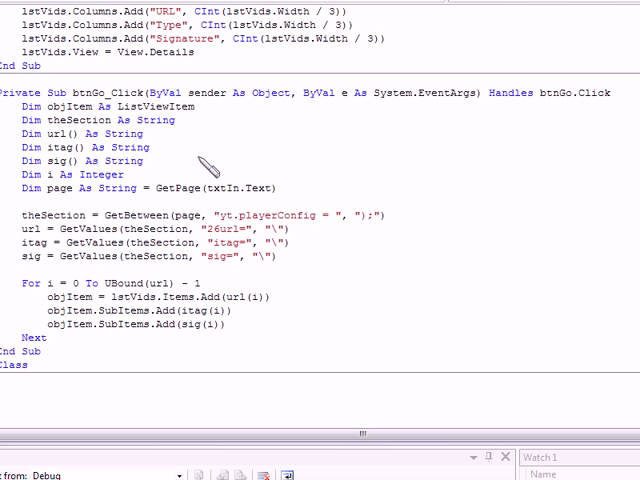
{"action": "mouse_move", "coordinate": [204, 164]}
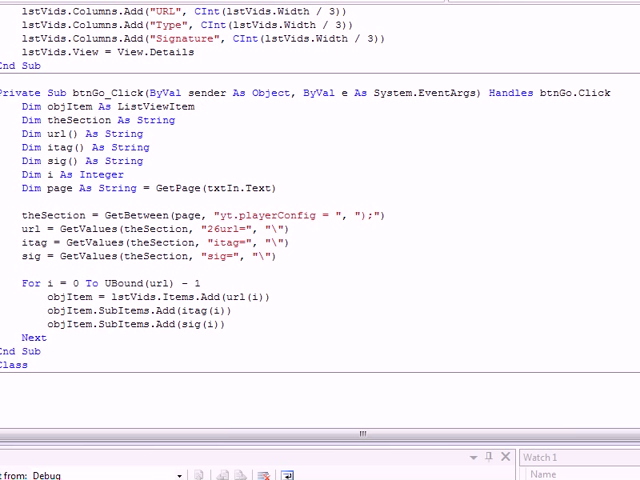